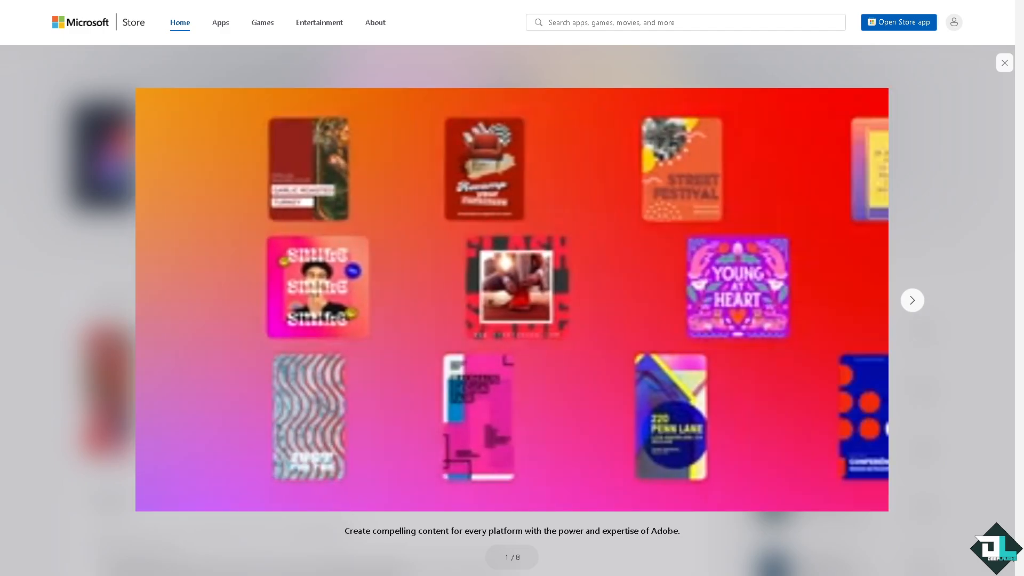
Leave the Microsoft Store screenshot gallery and land on Adobe's Adobe Express product page
{"action": "left_click", "coordinate": [912, 299]}
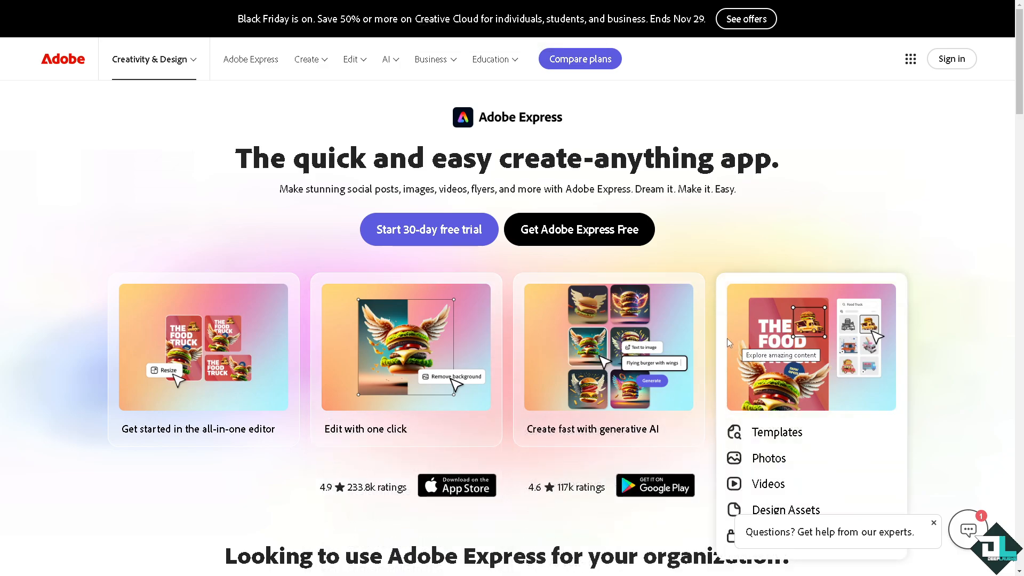
{"action": "left_click", "coordinate": [950, 59]}
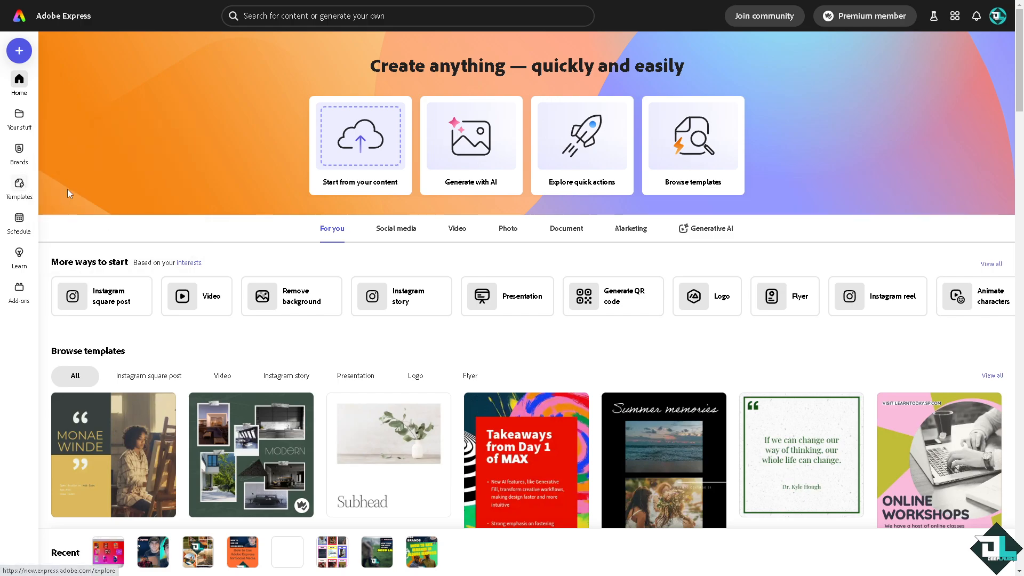
{"action": "mouse_move", "coordinate": [59, 201]}
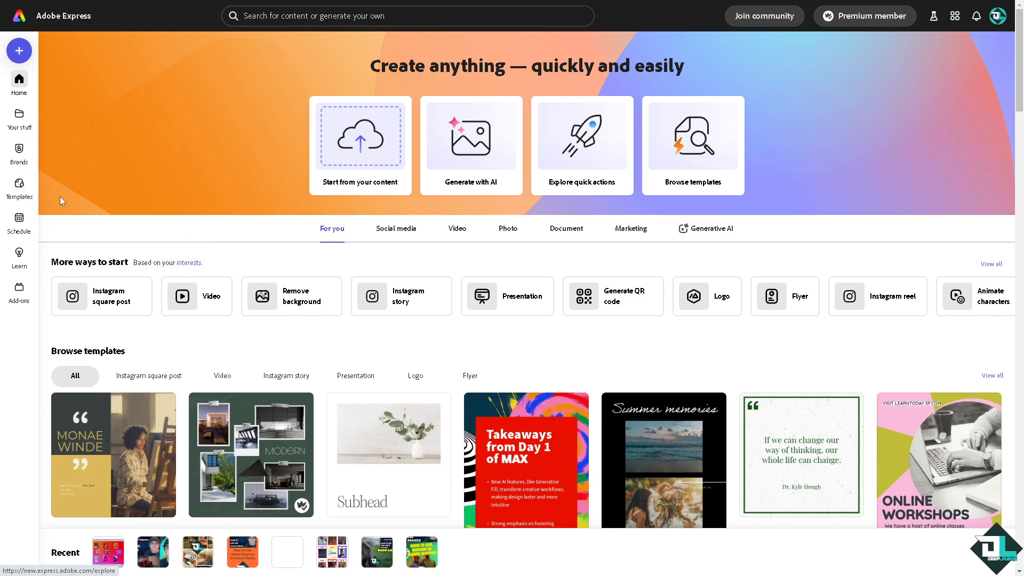
{"action": "mouse_move", "coordinate": [19, 190]}
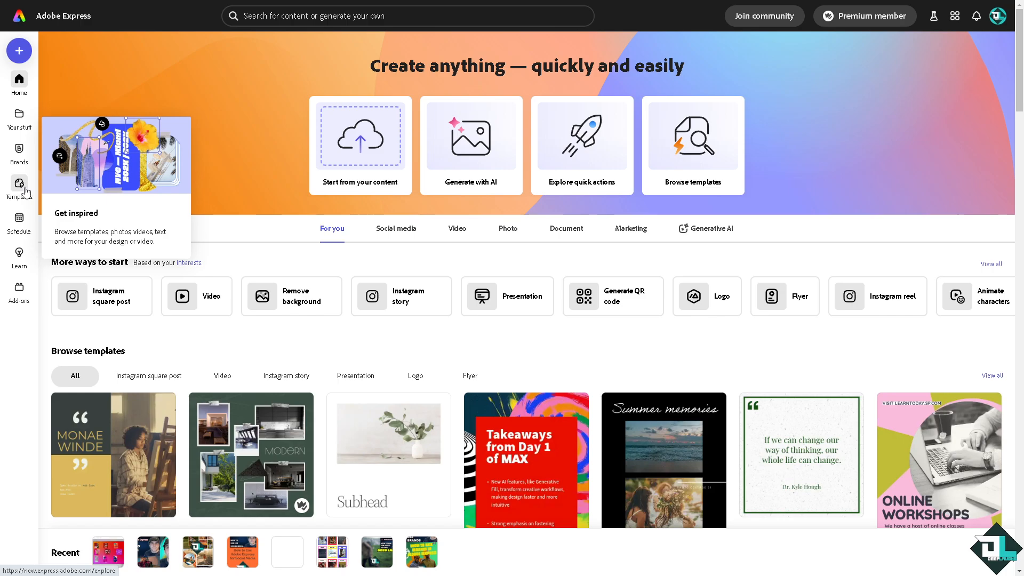
{"action": "mouse_move", "coordinate": [329, 167]}
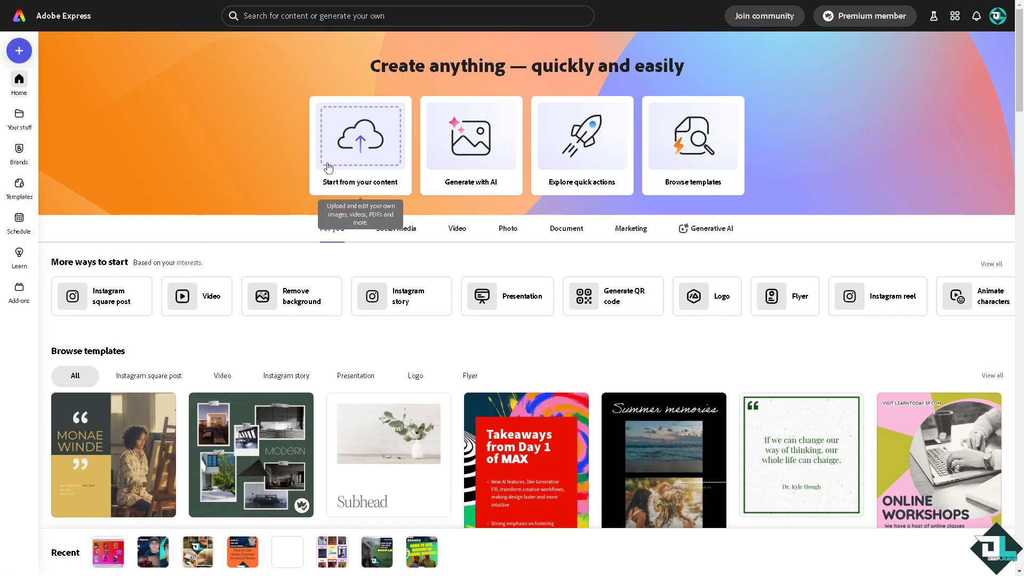
{"action": "mouse_move", "coordinate": [339, 164]}
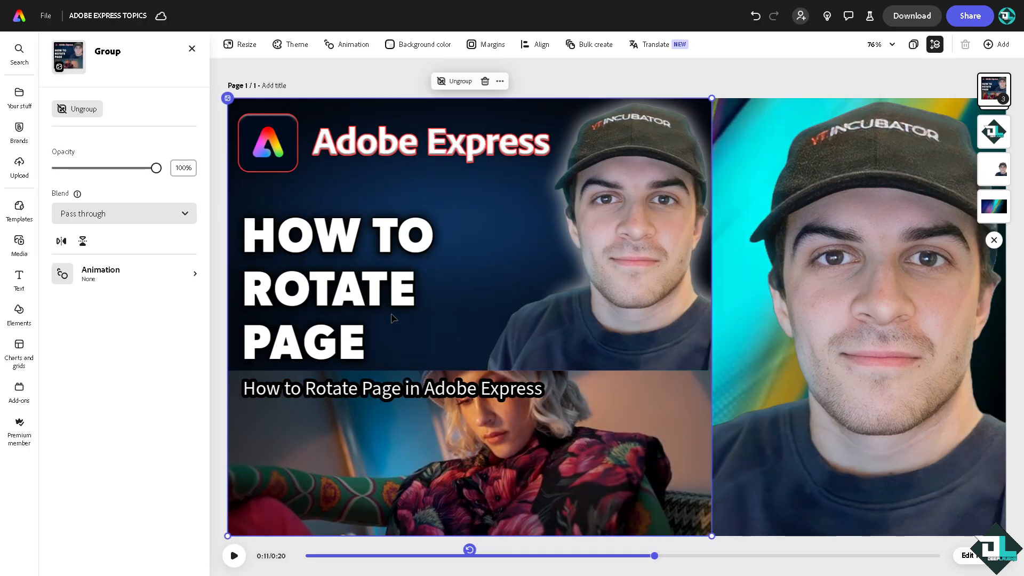
Test-tilt the ungrouped thumbnail picture, then restore the original upright layout
{"action": "left_click_drag", "start_coordinate": [654, 555], "coordinate": [469, 554]}
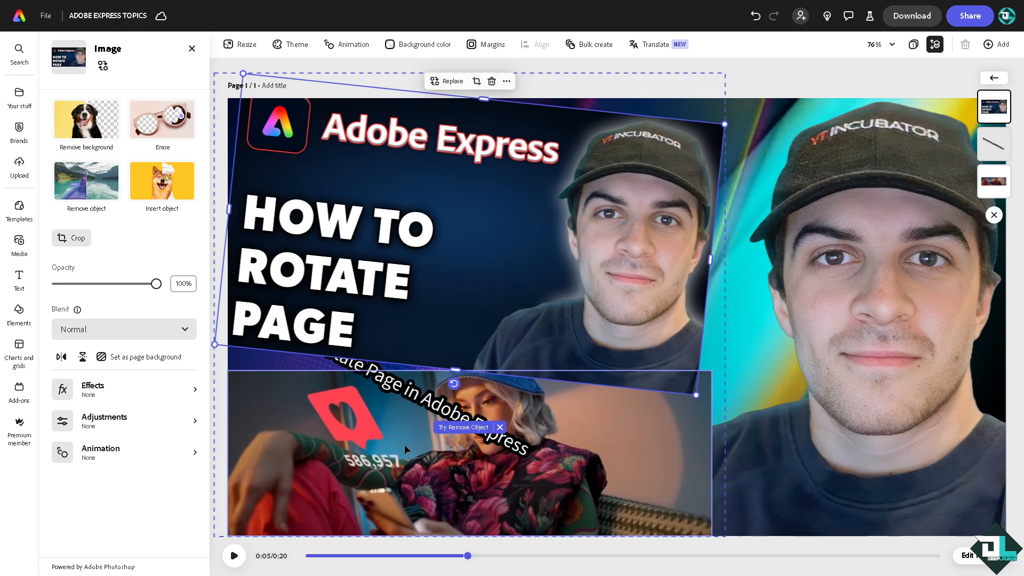
{"action": "left_click", "coordinate": [470, 453]}
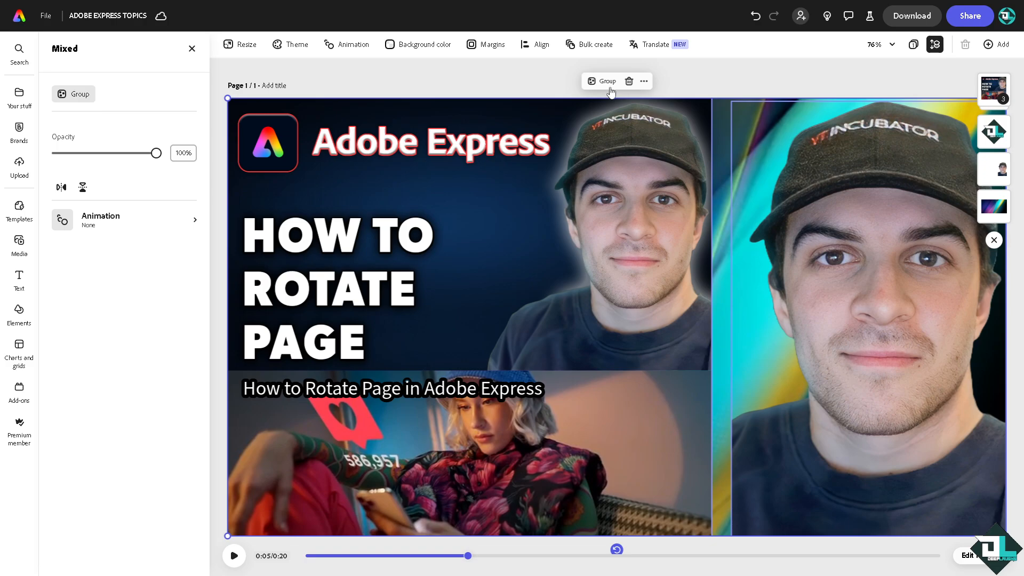
Group all the selected thumbnail elements into a single group
{"action": "left_click", "coordinate": [607, 81]}
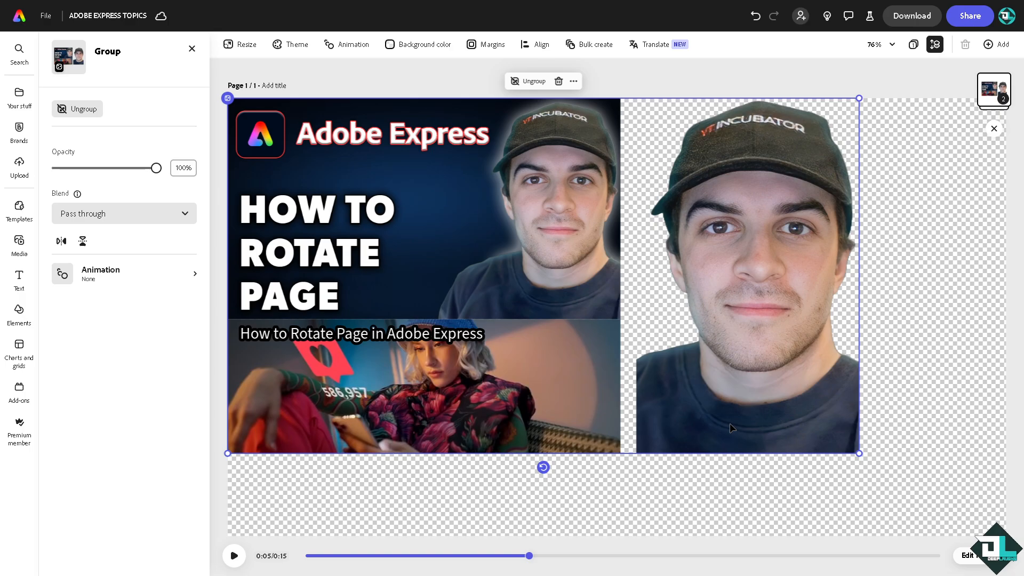
{"action": "mouse_move", "coordinate": [544, 473]}
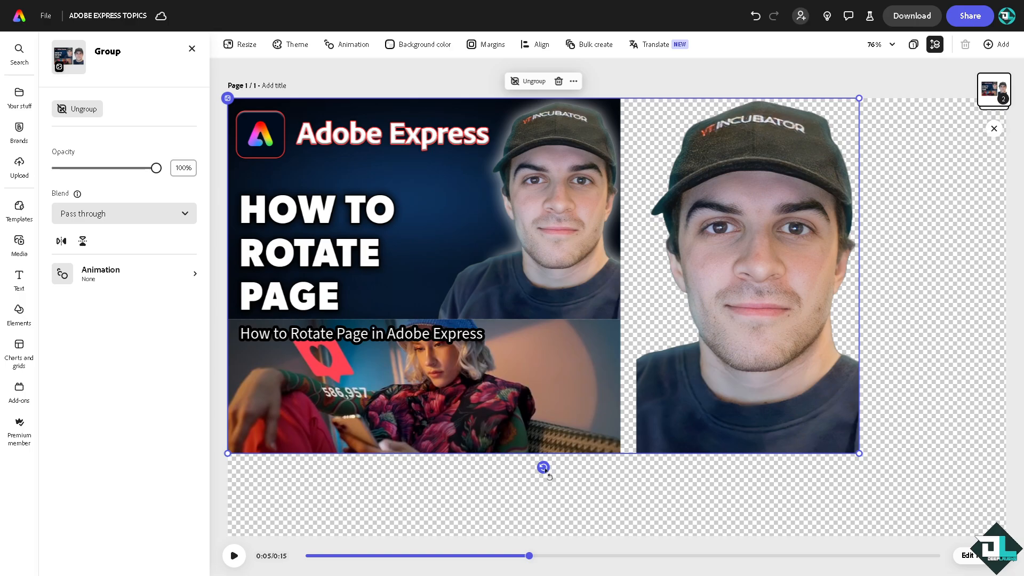
Rotate the grouped thumbnail to 90° so it stands sideways within the page
{"action": "left_click_drag", "start_coordinate": [544, 467], "coordinate": [380, 305]}
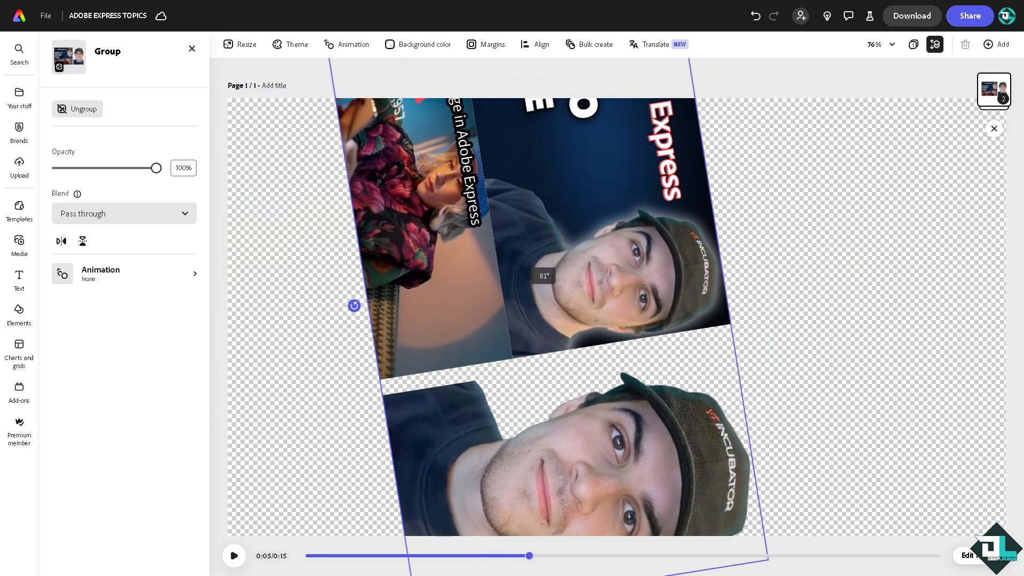
{"action": "left_click_drag", "start_coordinate": [354, 306], "coordinate": [604, 457]}
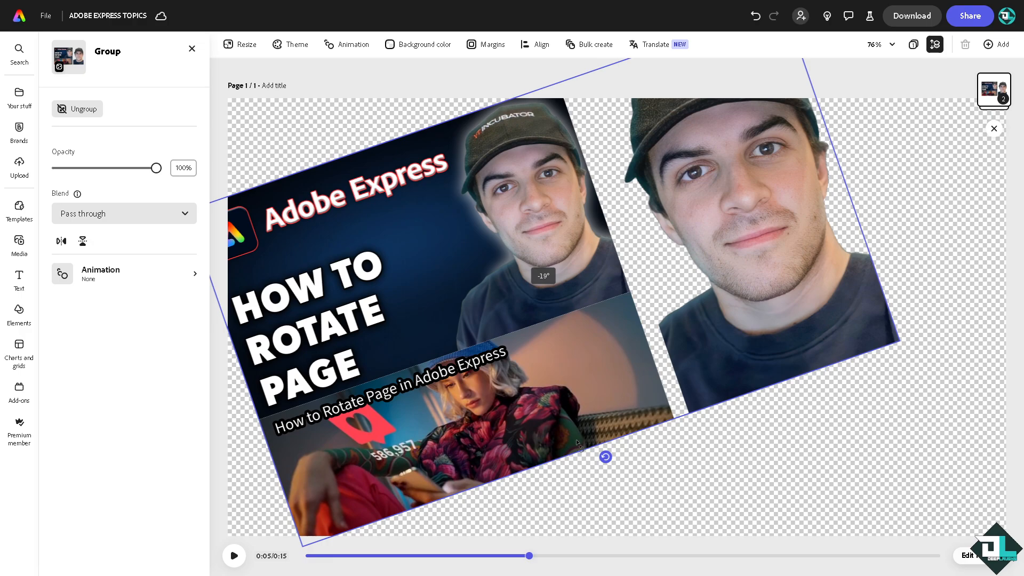
{"action": "left_click_drag", "start_coordinate": [604, 456], "coordinate": [544, 466]}
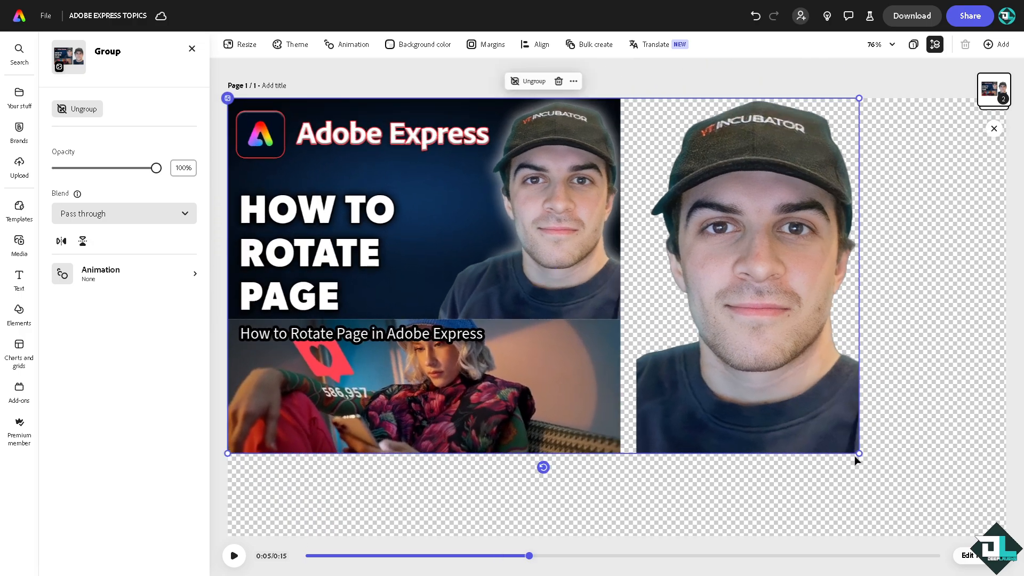
{"action": "left_click_drag", "start_coordinate": [858, 452], "coordinate": [587, 299]}
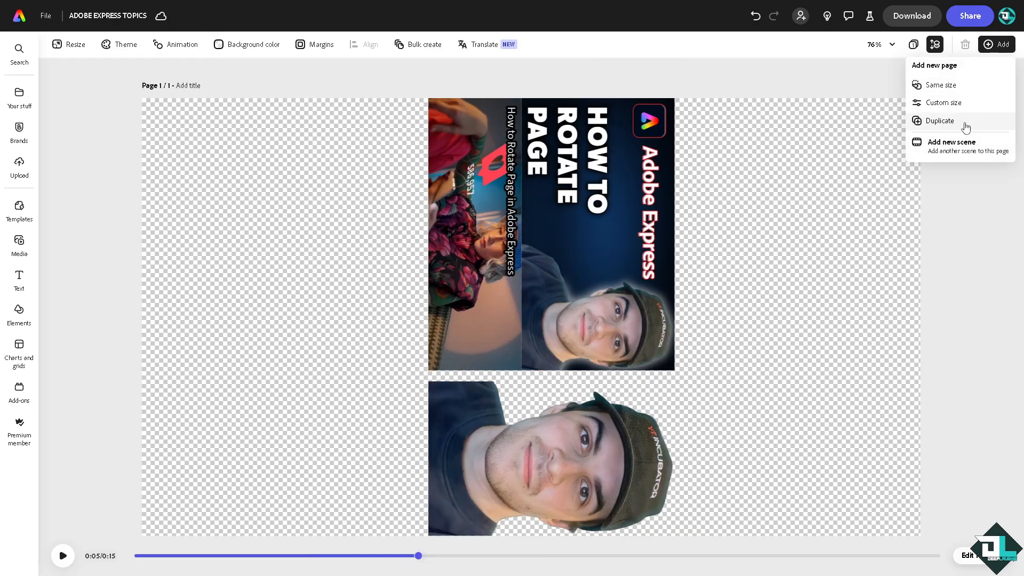
Duplicate the current page so the rotated design exists on a second page
{"action": "left_click", "coordinate": [939, 120]}
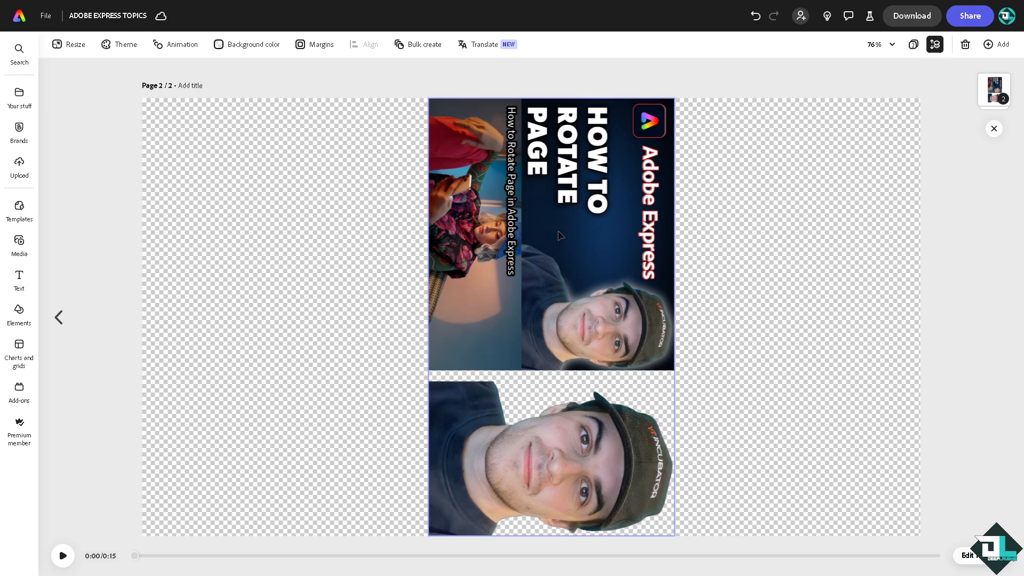
{"action": "mouse_move", "coordinate": [566, 249]}
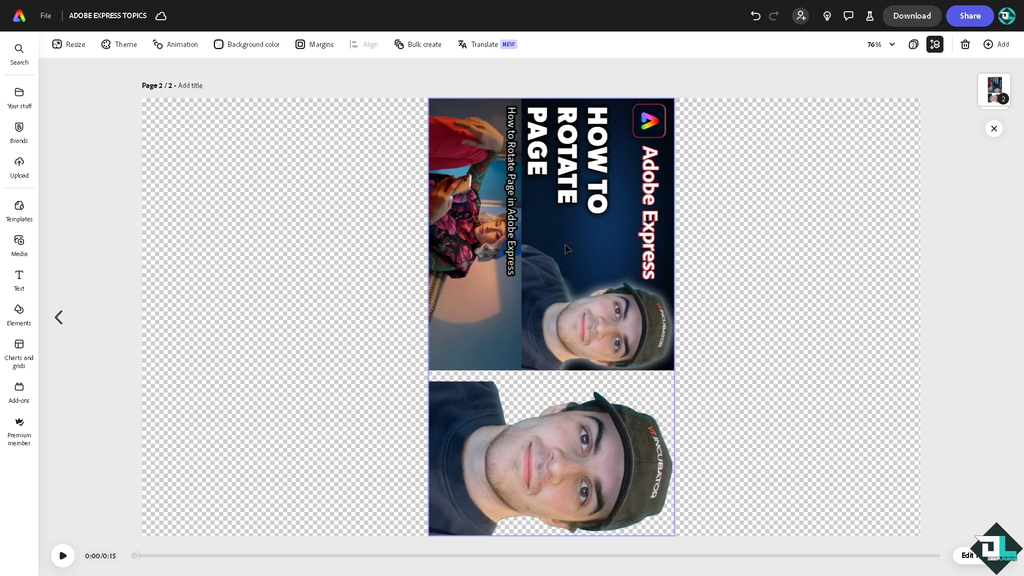
{"action": "mouse_move", "coordinate": [556, 264]}
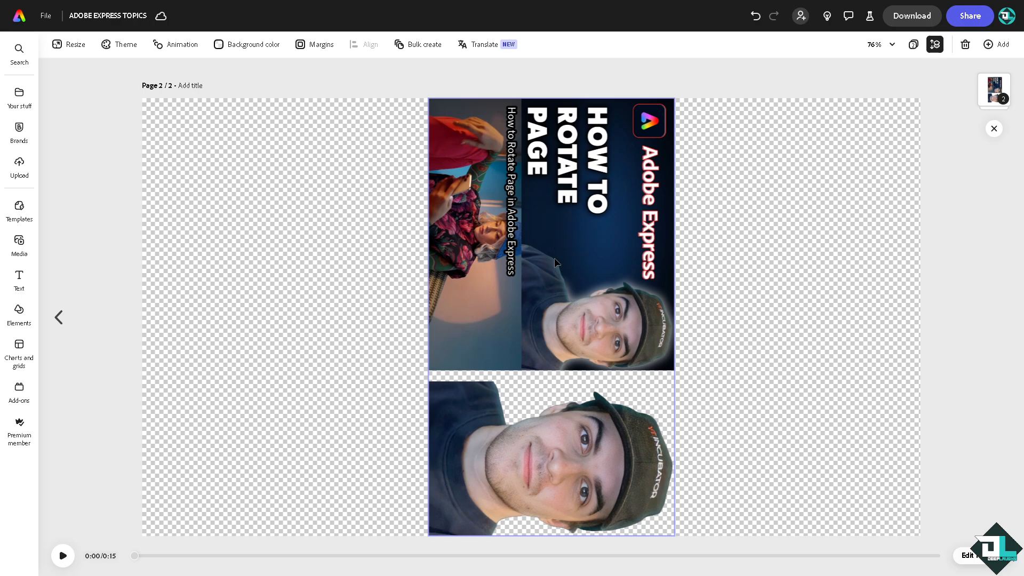
{"action": "mouse_move", "coordinate": [585, 153]}
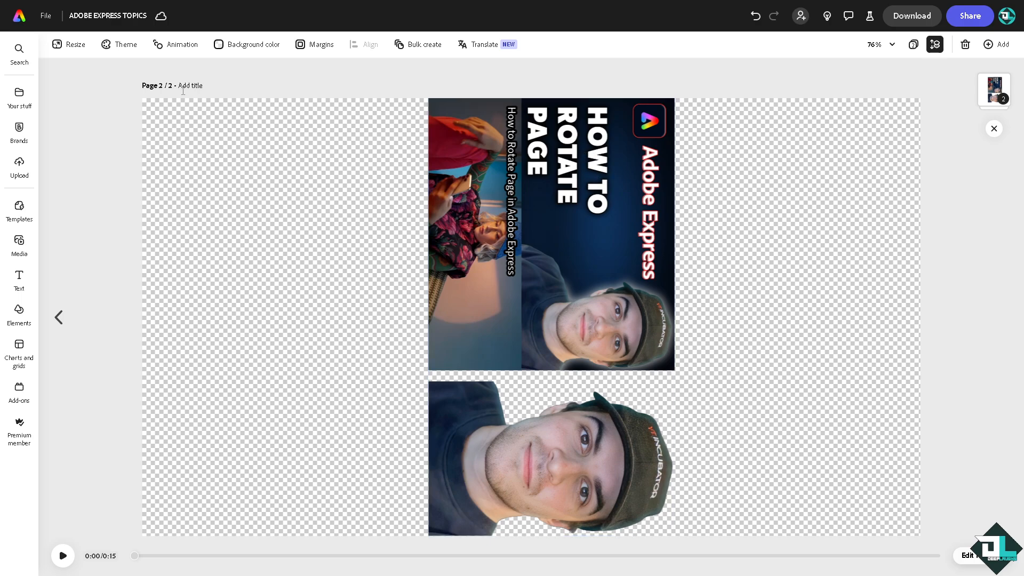
{"action": "mouse_move", "coordinate": [55, 78]}
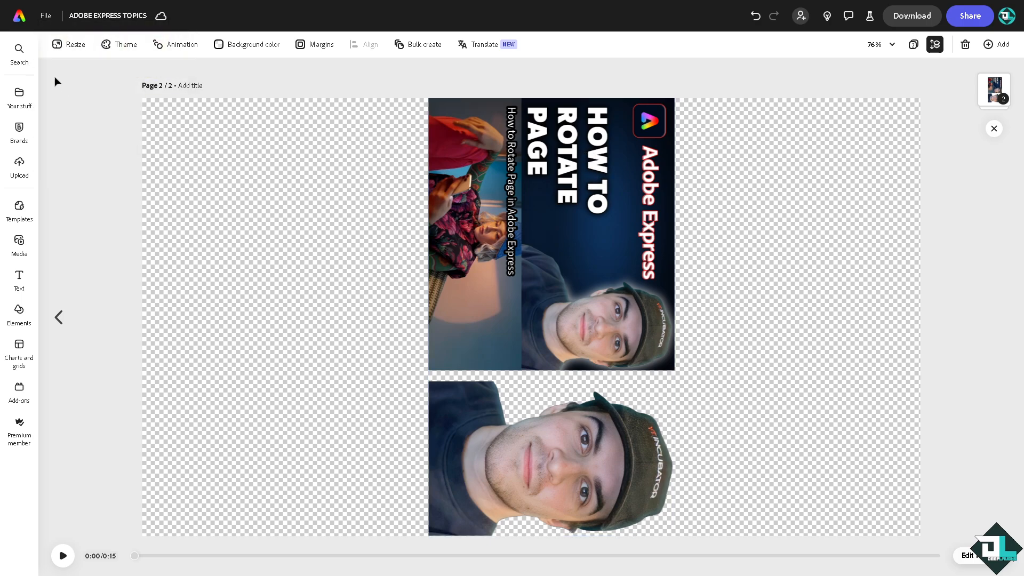
Resize page two to the Instagram story format, 1080×1920 portrait, and return to it
{"action": "left_click", "coordinate": [68, 45]}
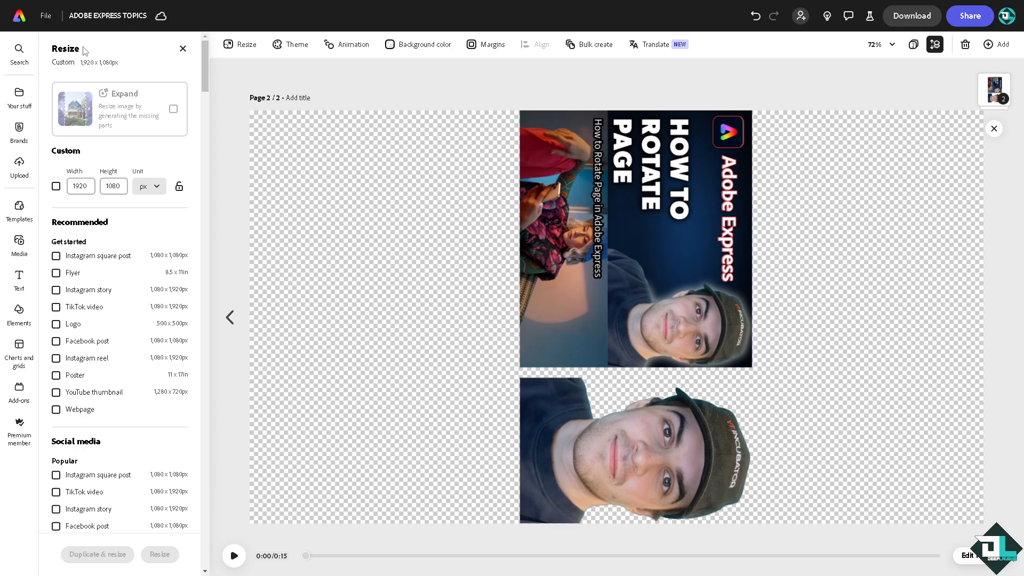
{"action": "mouse_move", "coordinate": [123, 263]}
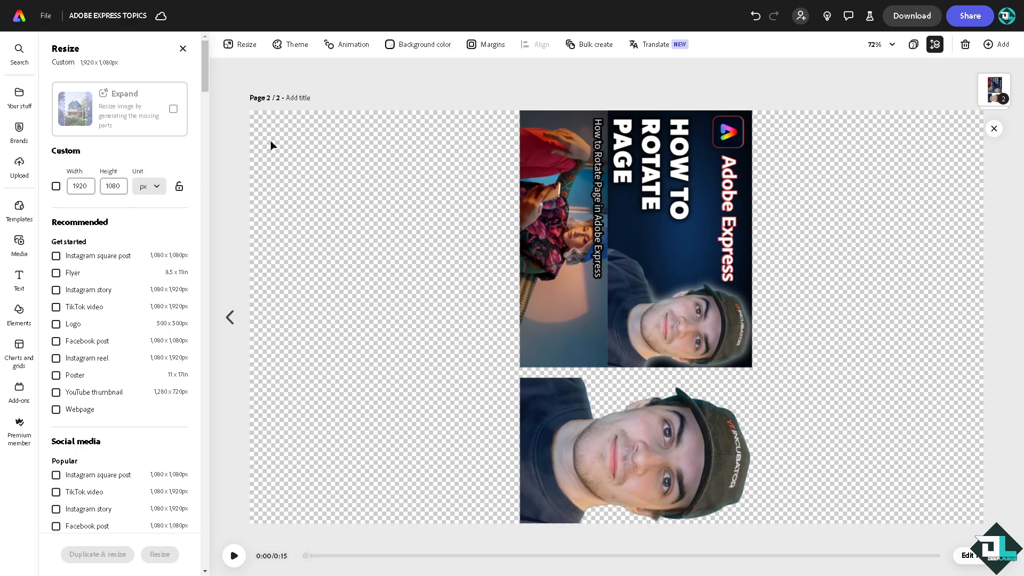
{"action": "mouse_move", "coordinate": [307, 166]}
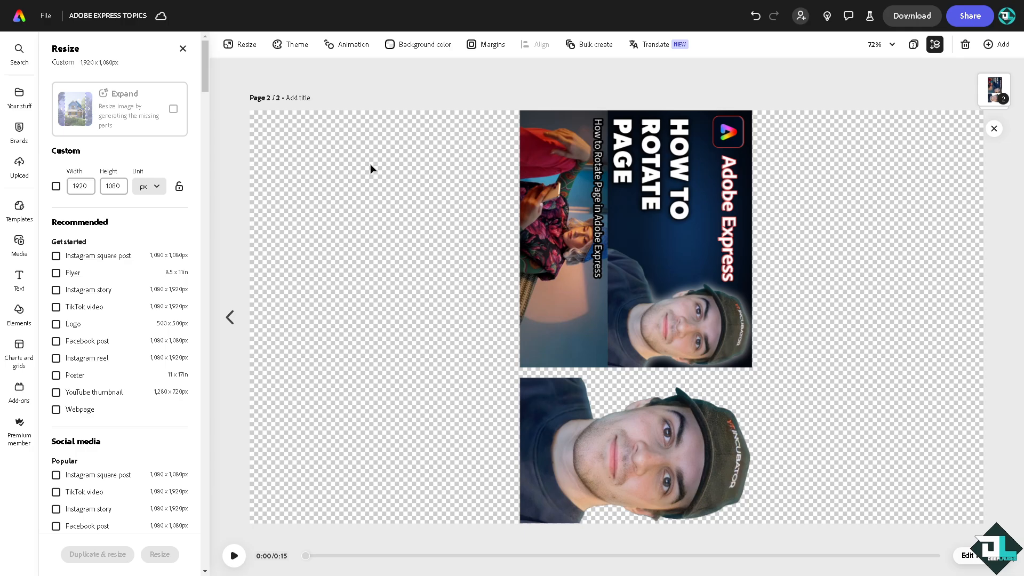
{"action": "left_click", "coordinate": [610, 319]}
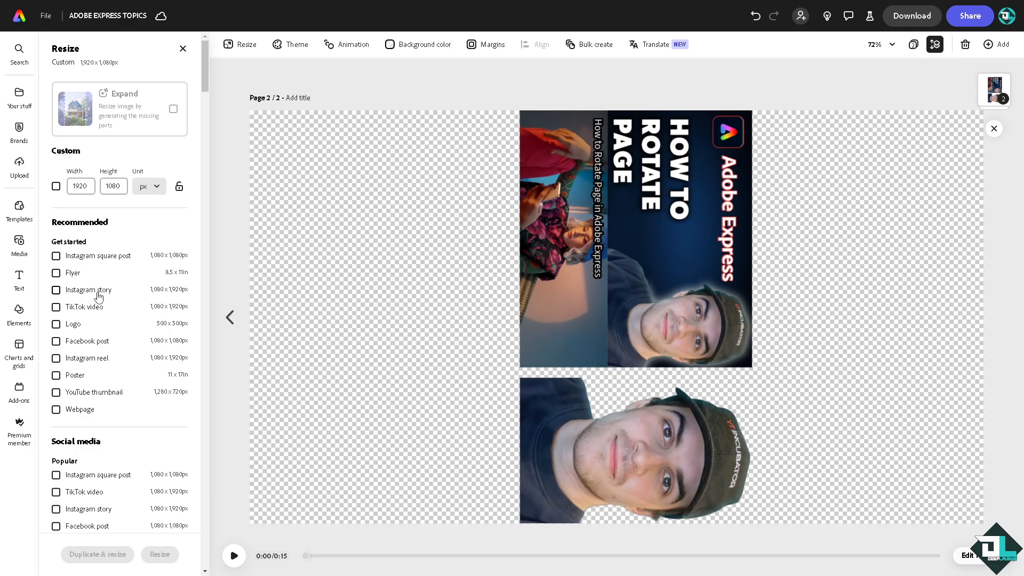
{"action": "mouse_move", "coordinate": [77, 331]}
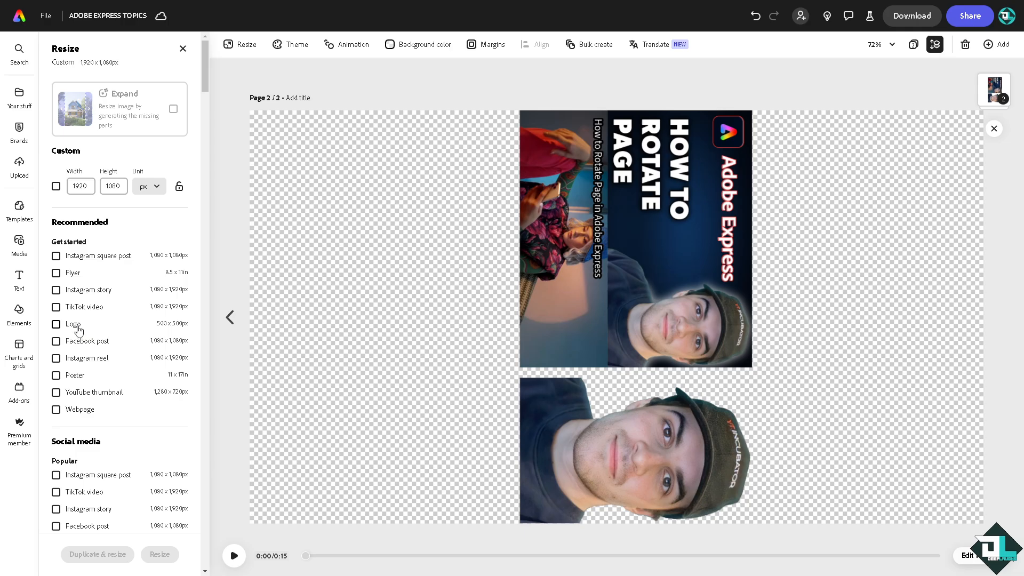
{"action": "mouse_move", "coordinate": [95, 297]}
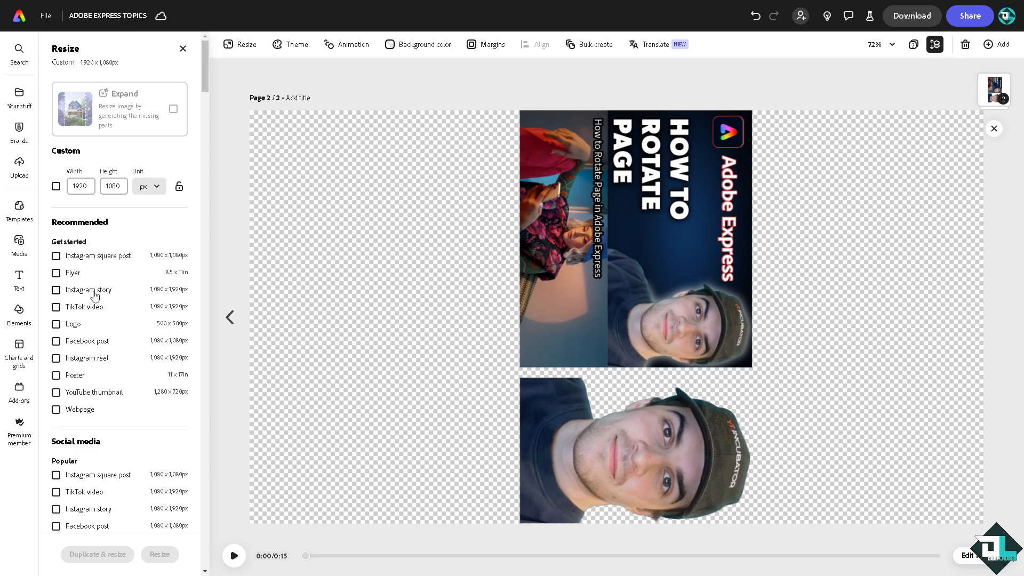
{"action": "left_click", "coordinate": [89, 289]}
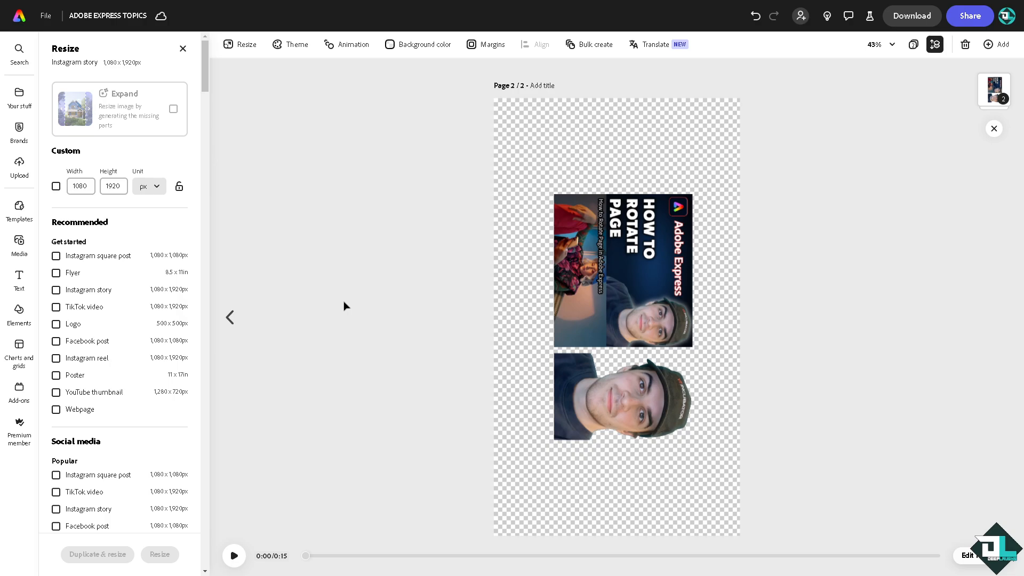
{"action": "mouse_move", "coordinate": [411, 282]}
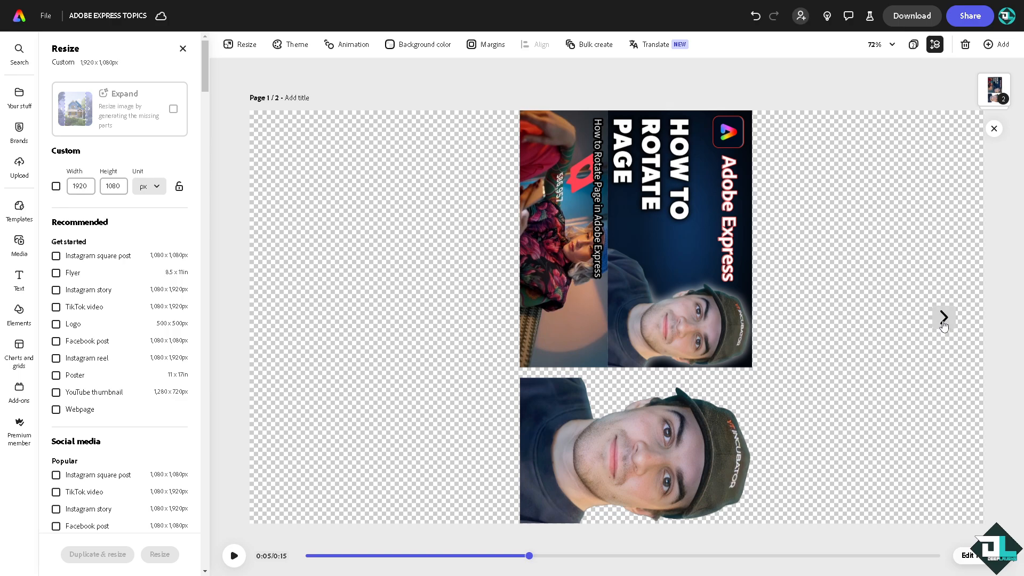
{"action": "left_click", "coordinate": [943, 316]}
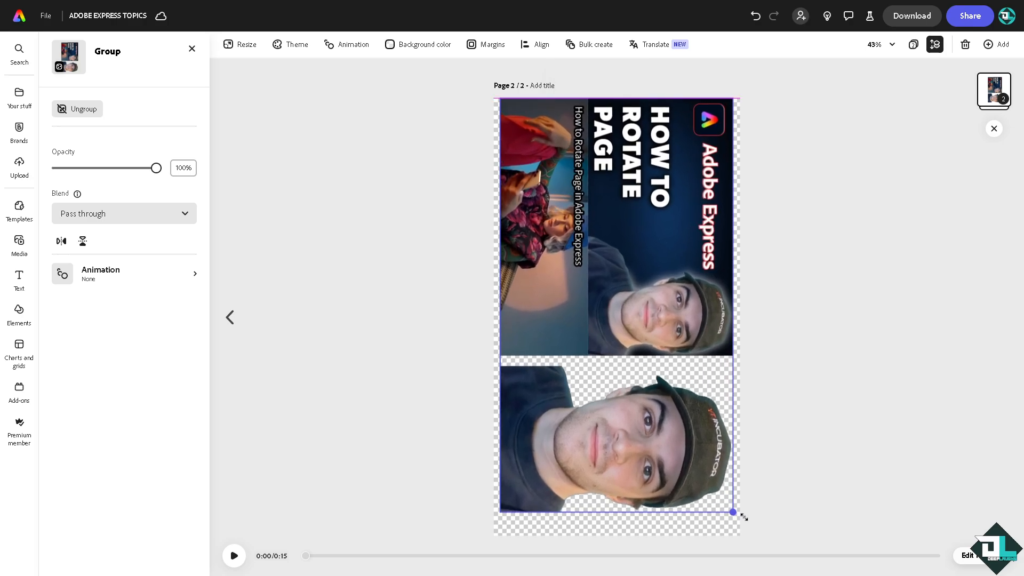
Scale the grouped design up to span the story page width, ready for 1080p MP4 download
{"action": "left_click_drag", "start_coordinate": [733, 511], "coordinate": [745, 534]}
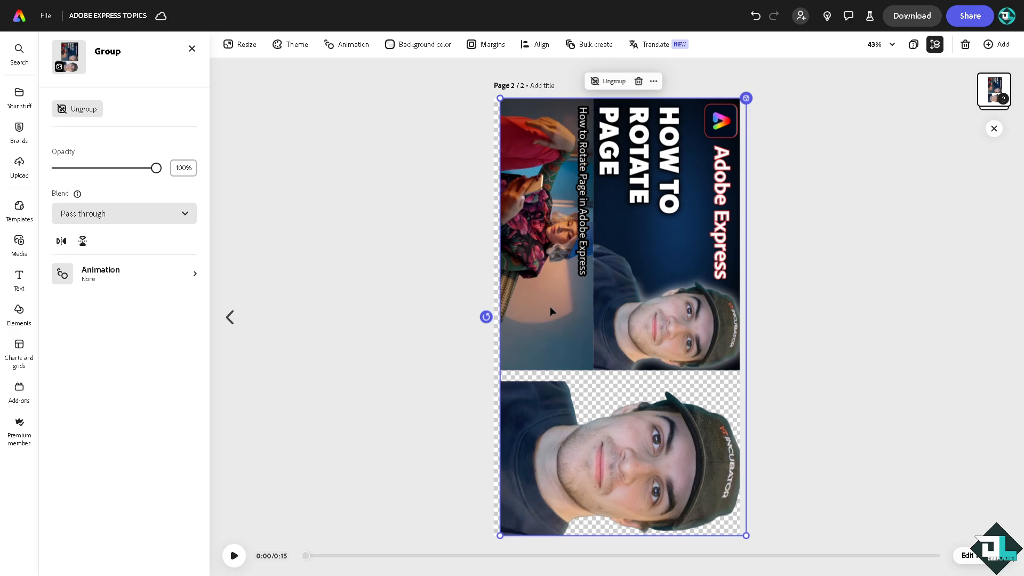
{"action": "mouse_move", "coordinate": [313, 284]}
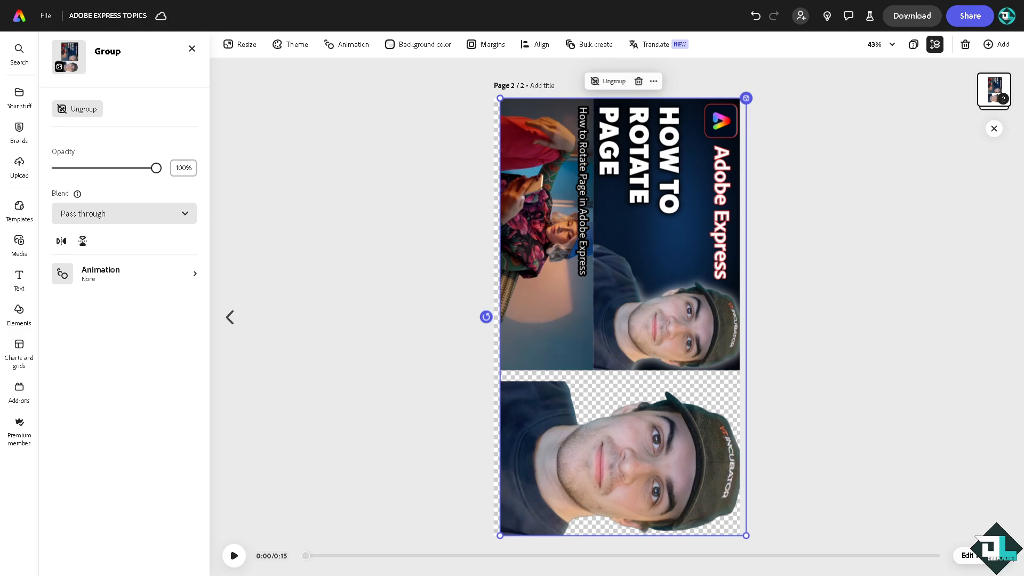
{"action": "mouse_move", "coordinate": [207, 185]}
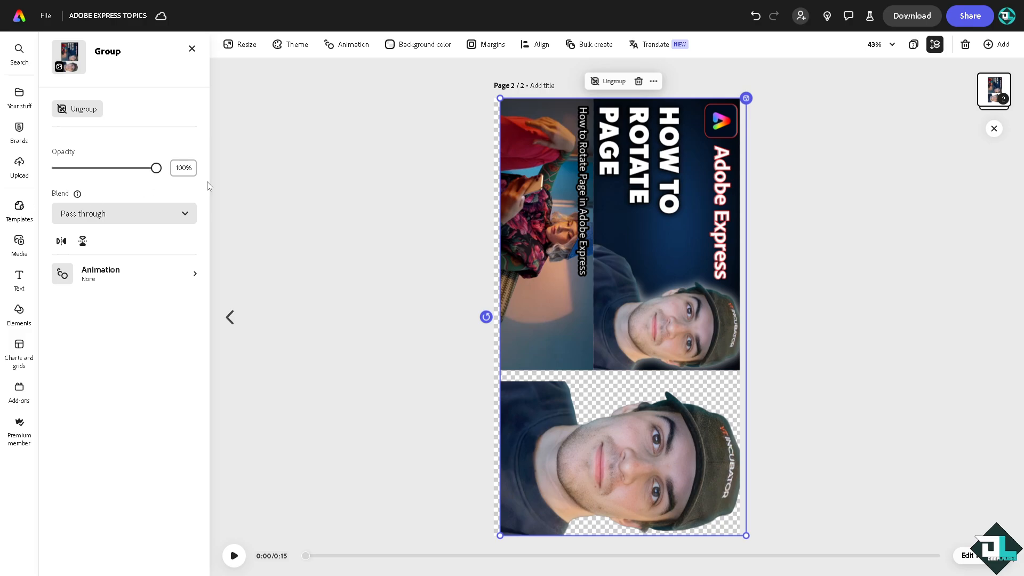
{"action": "left_click", "coordinate": [909, 16]}
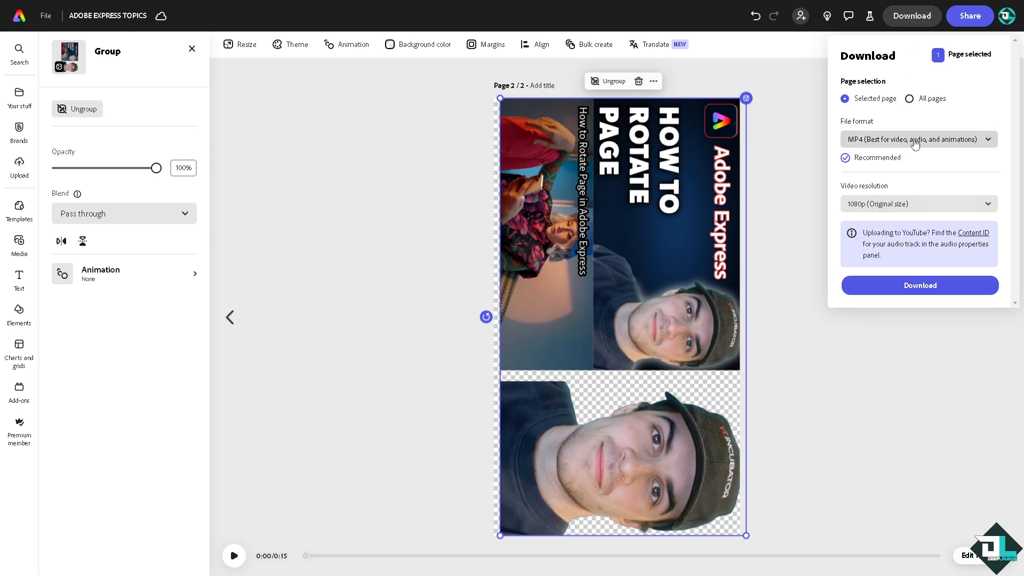
Review the Download and Share panels, close them and deselect the finished story design
{"action": "left_click", "coordinate": [917, 138]}
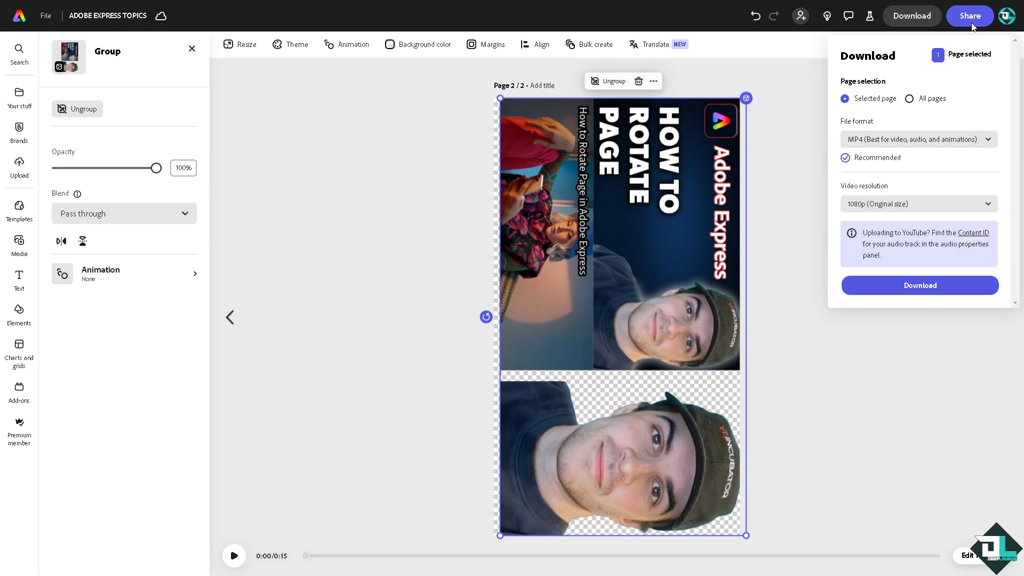
{"action": "left_click", "coordinate": [969, 19]}
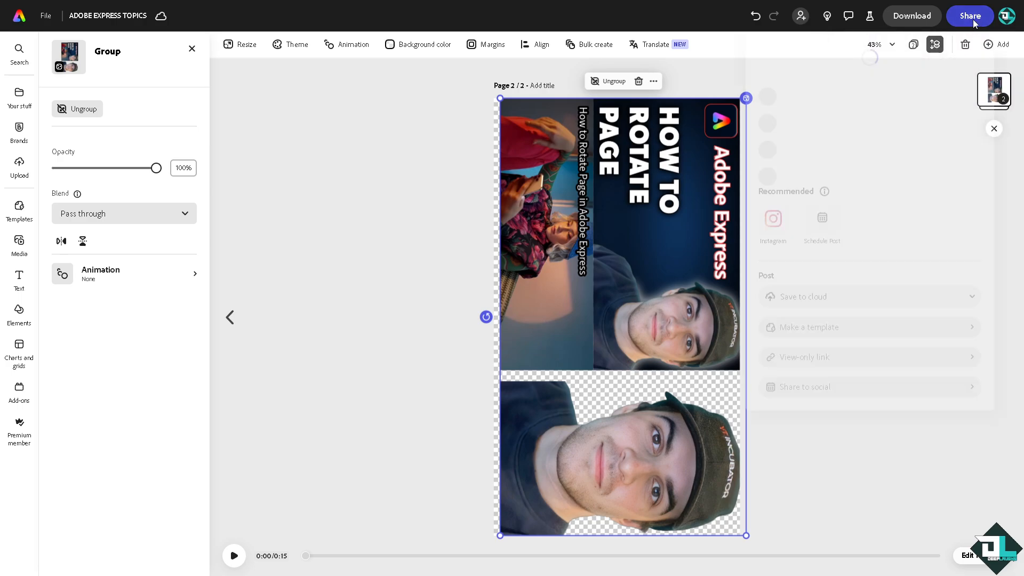
{"action": "left_click", "coordinate": [969, 20]}
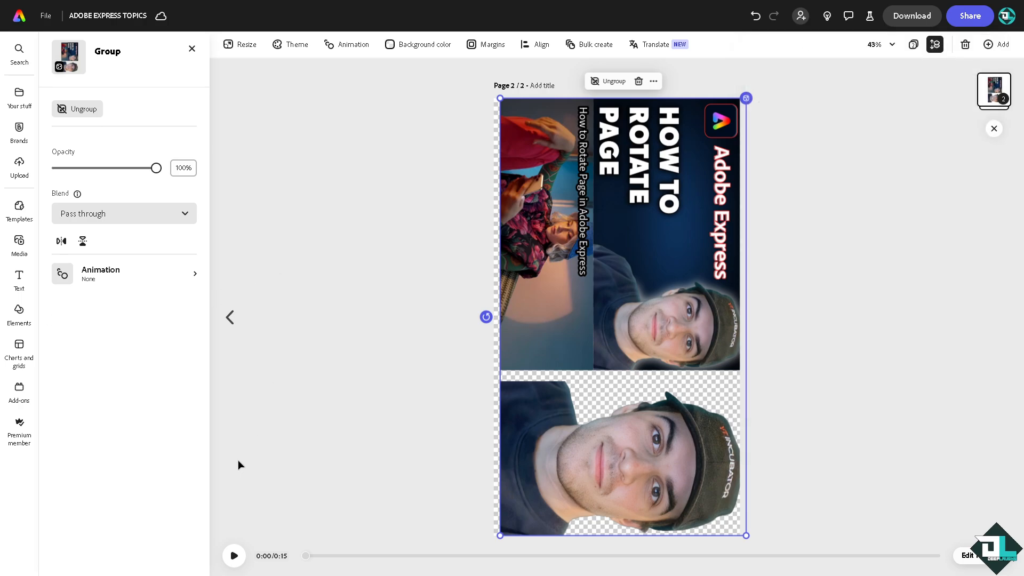
{"action": "left_click", "coordinate": [234, 555]}
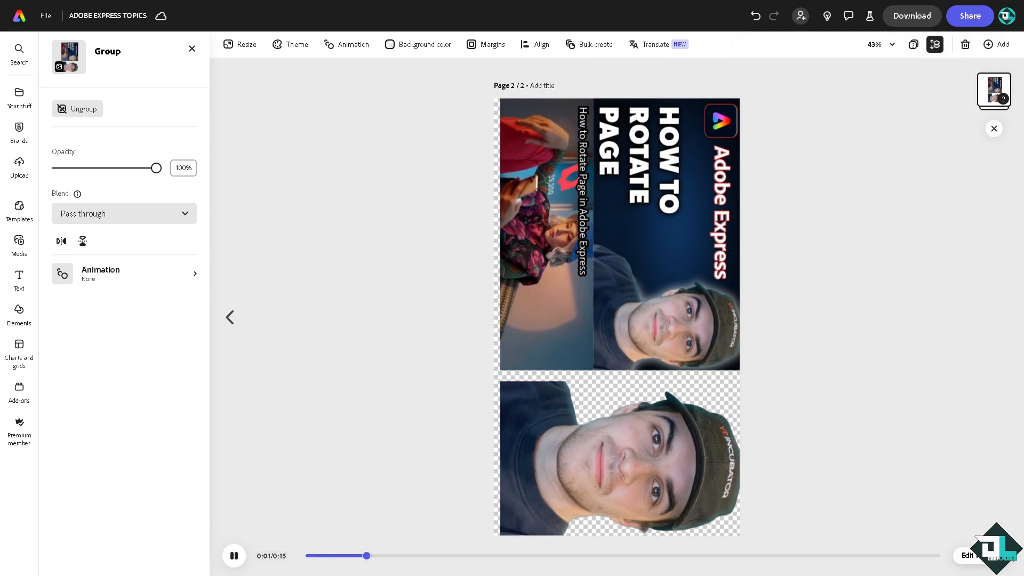